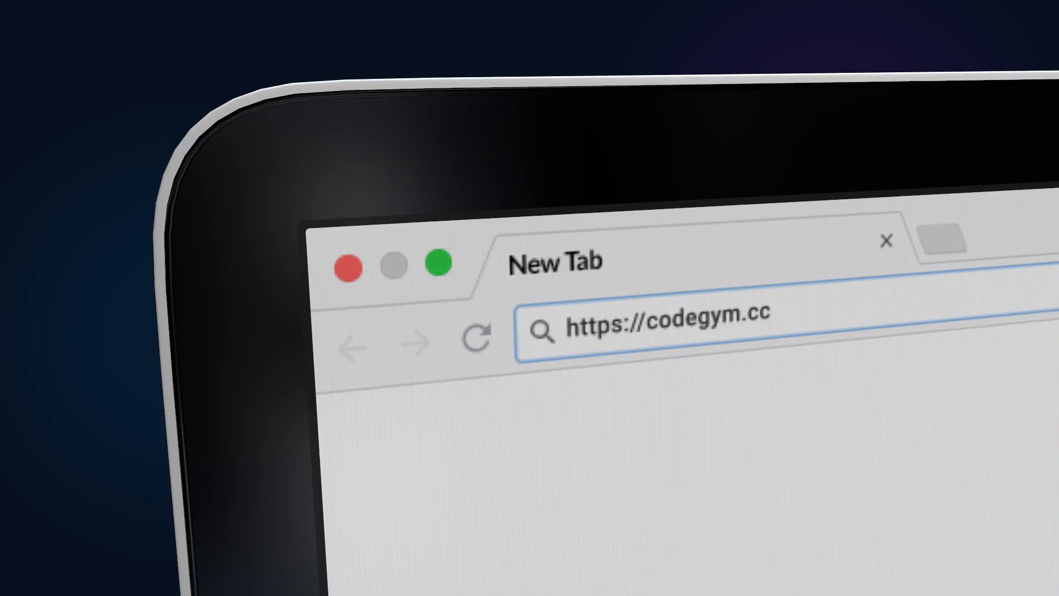
Step: Load codegym.cc to bring up the Java course quest map
key(Enter)
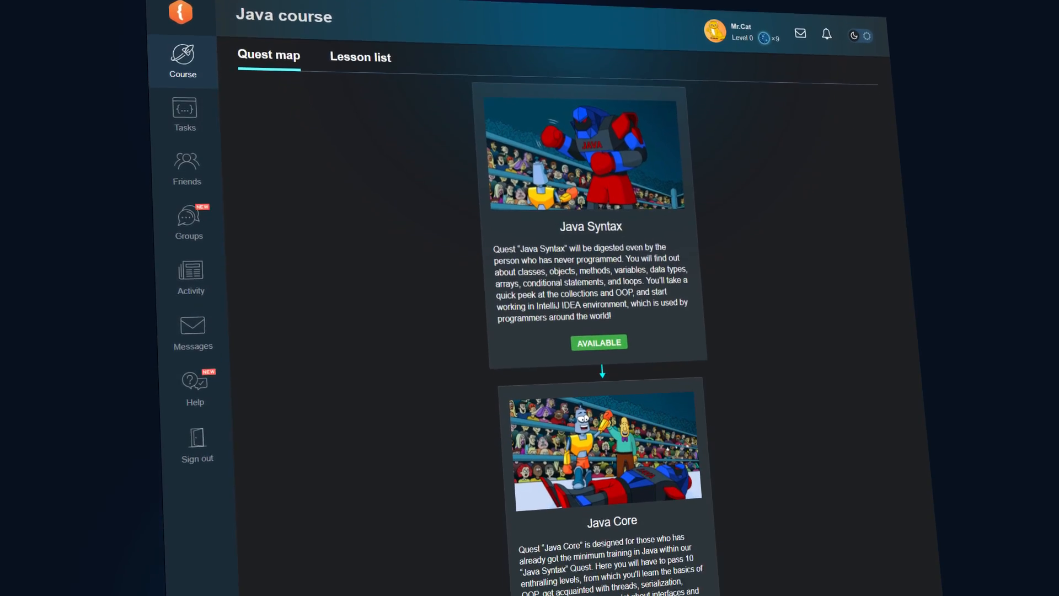
scroll(down, 3)
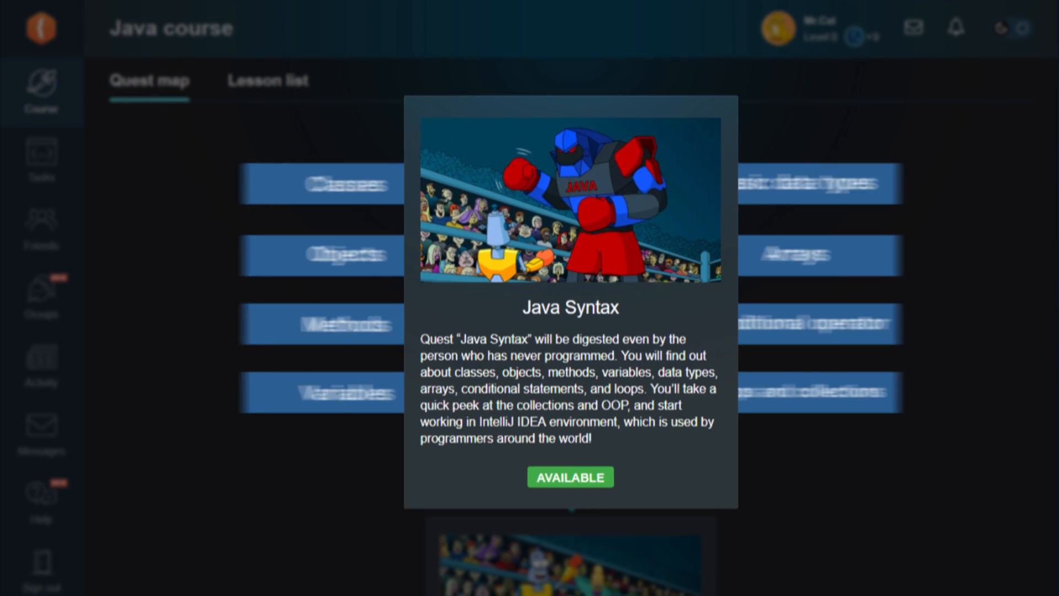
scroll(down, 3)
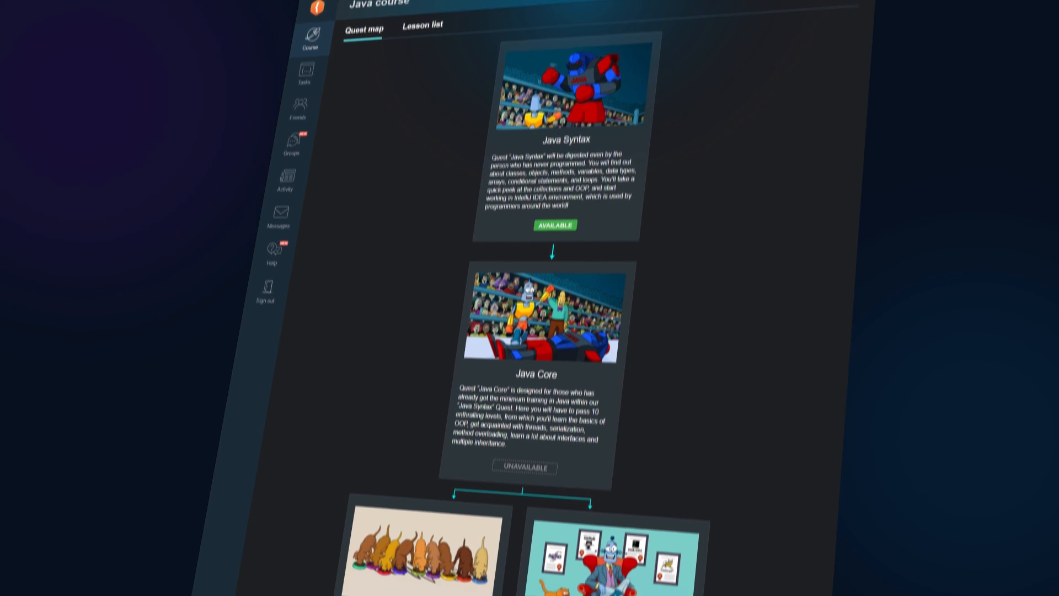
scroll(down, 3)
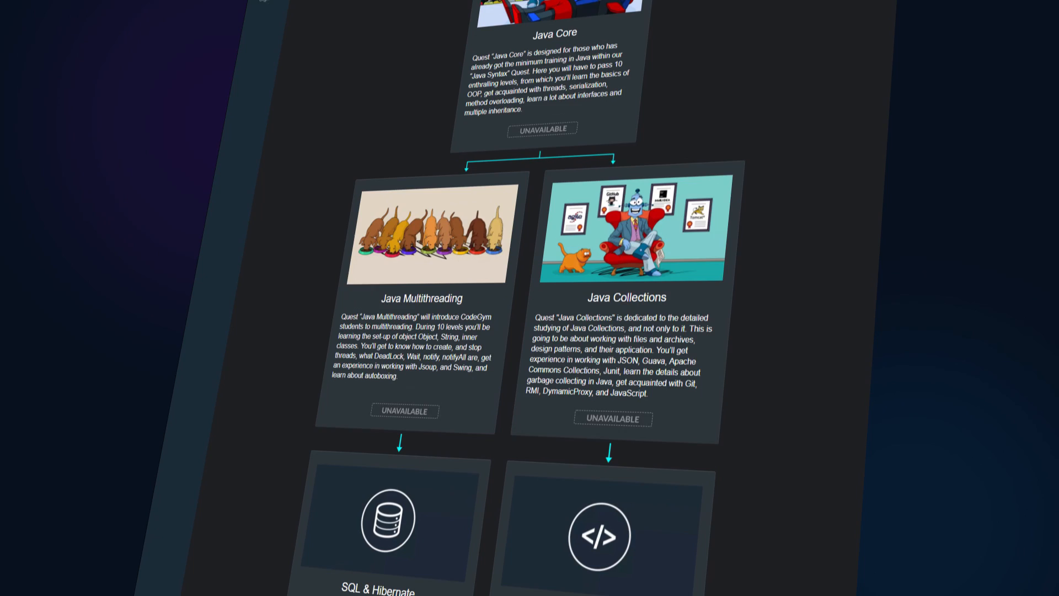
scroll(down, 3)
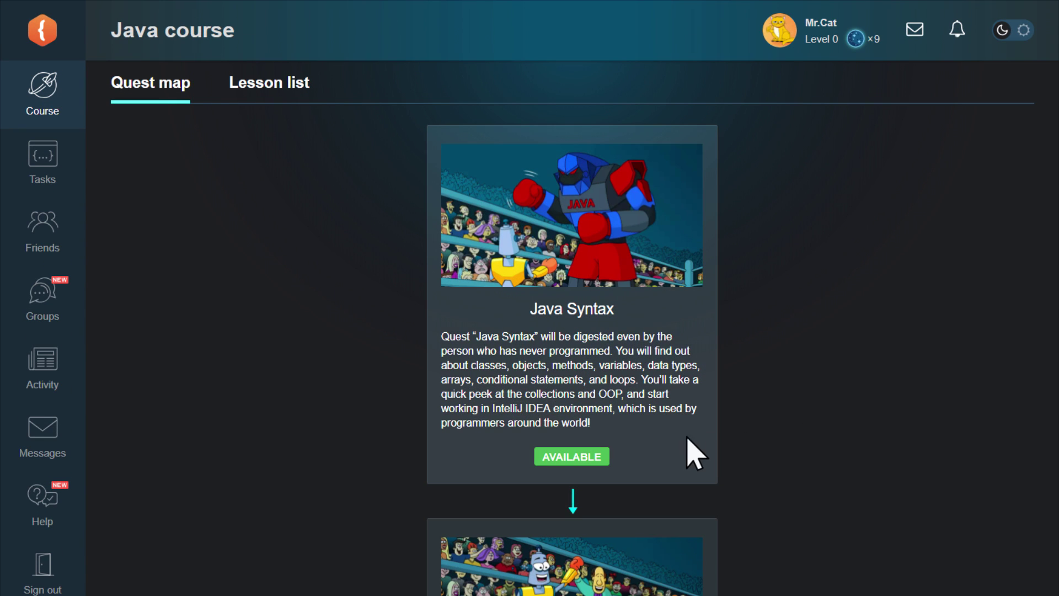
Step: Open the Java Syntax quest and scroll down to the 'It's cool to be a programmer!' task
click(572, 457)
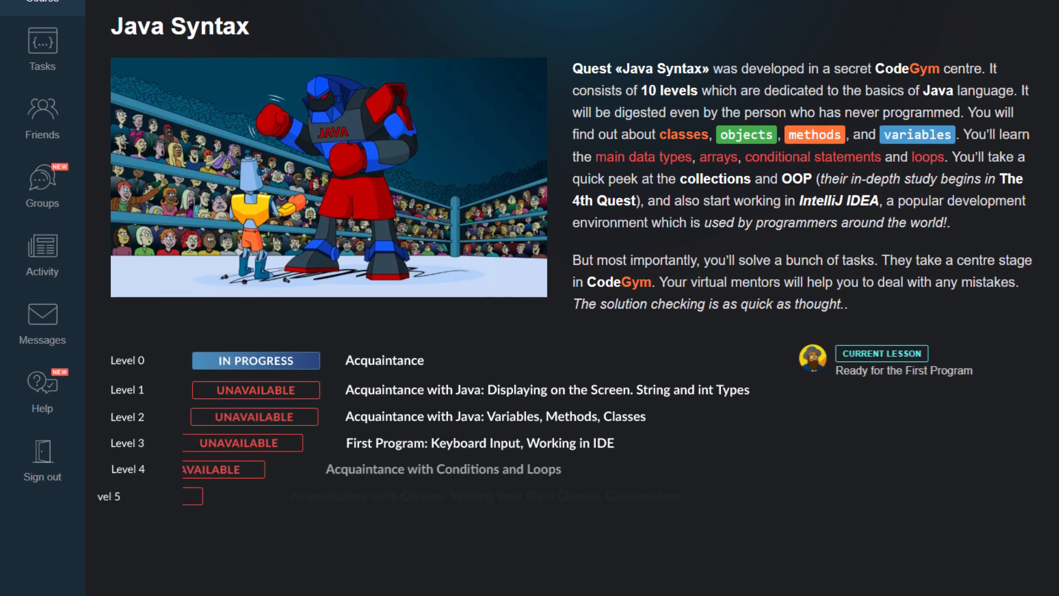
scroll(down, 3)
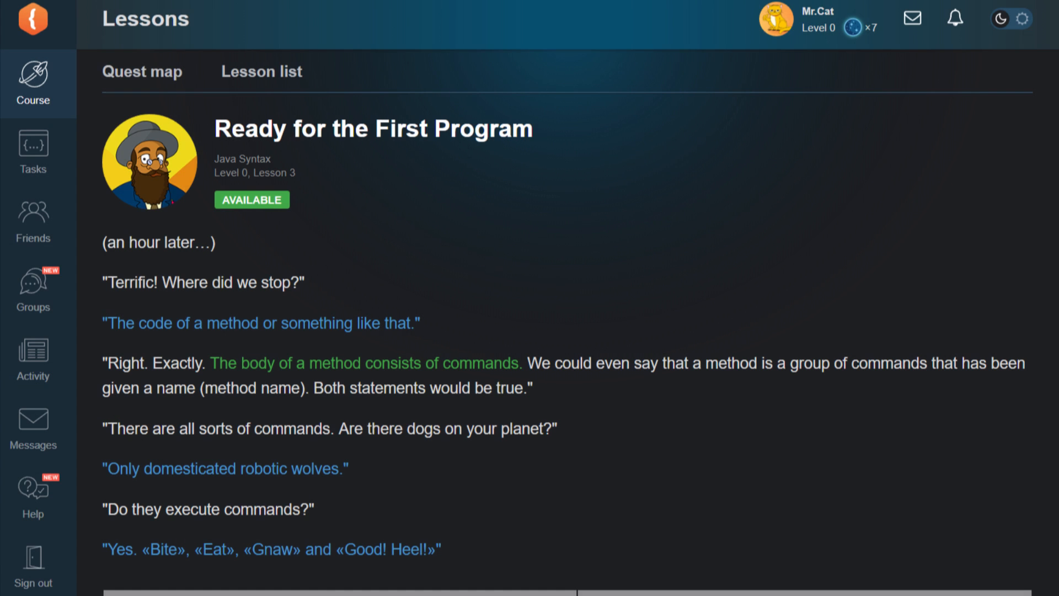
scroll(down, 3)
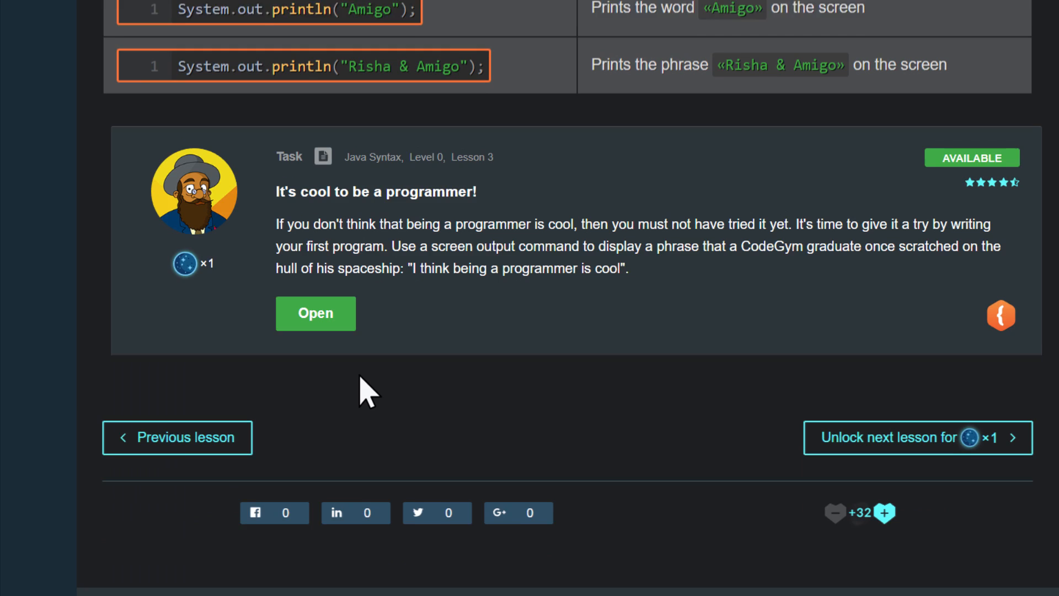
Step: Verify the 'It's cool to be a programmer!' task and unlock 'Ellie, variables and their types'
click(315, 314)
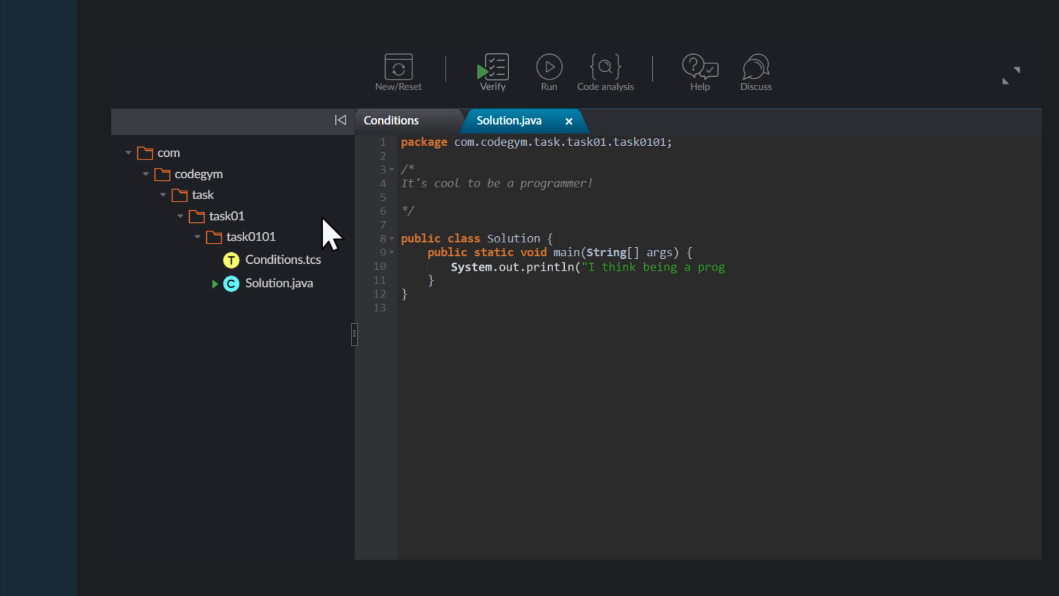
click(493, 69)
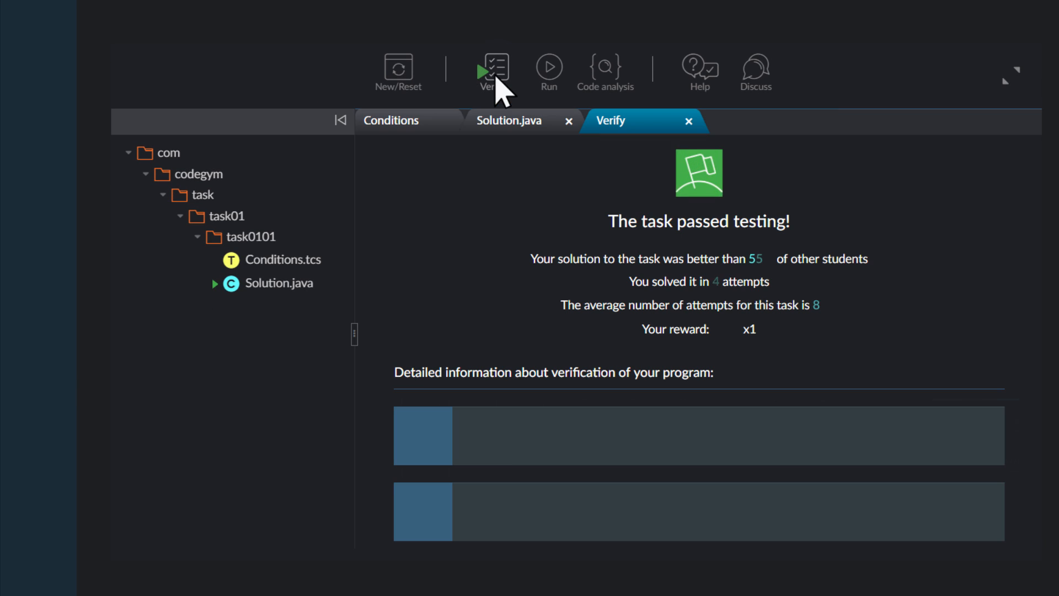
scroll(down, 3)
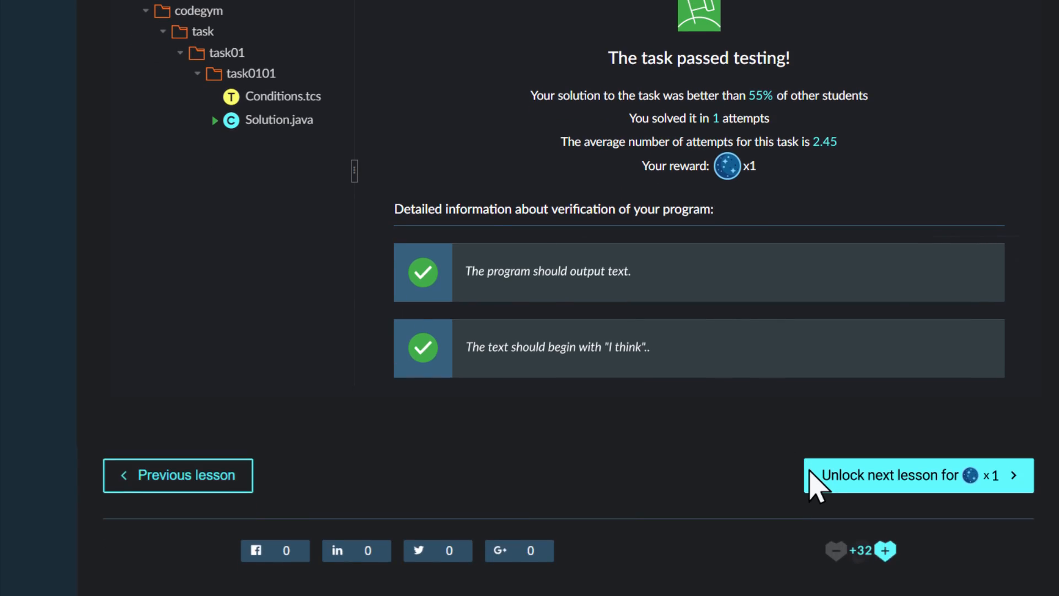
click(917, 475)
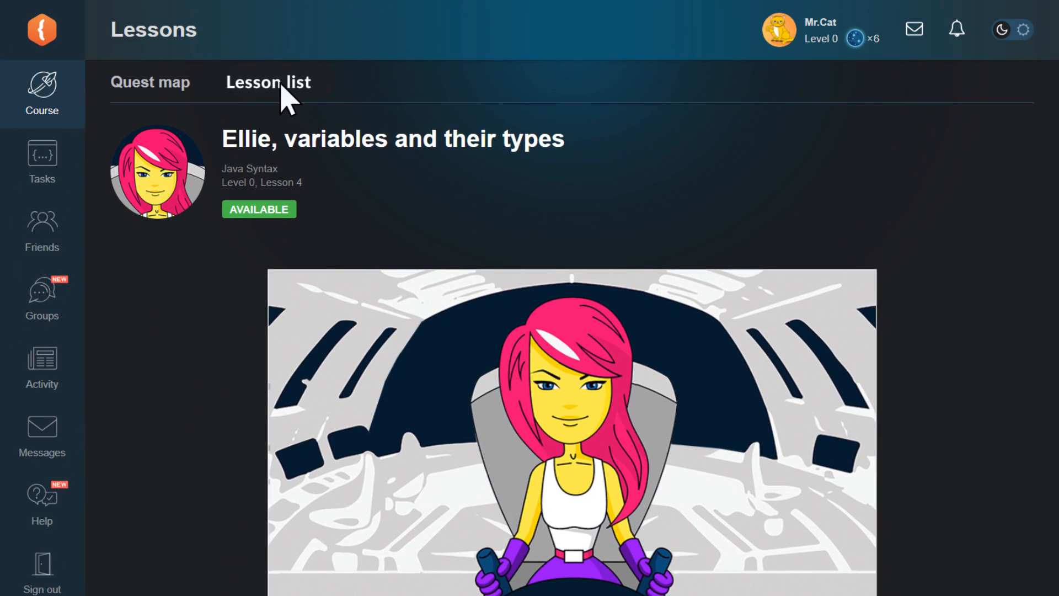
Step: Browse the lesson cards in the Lesson list and open the quest filter
click(269, 83)
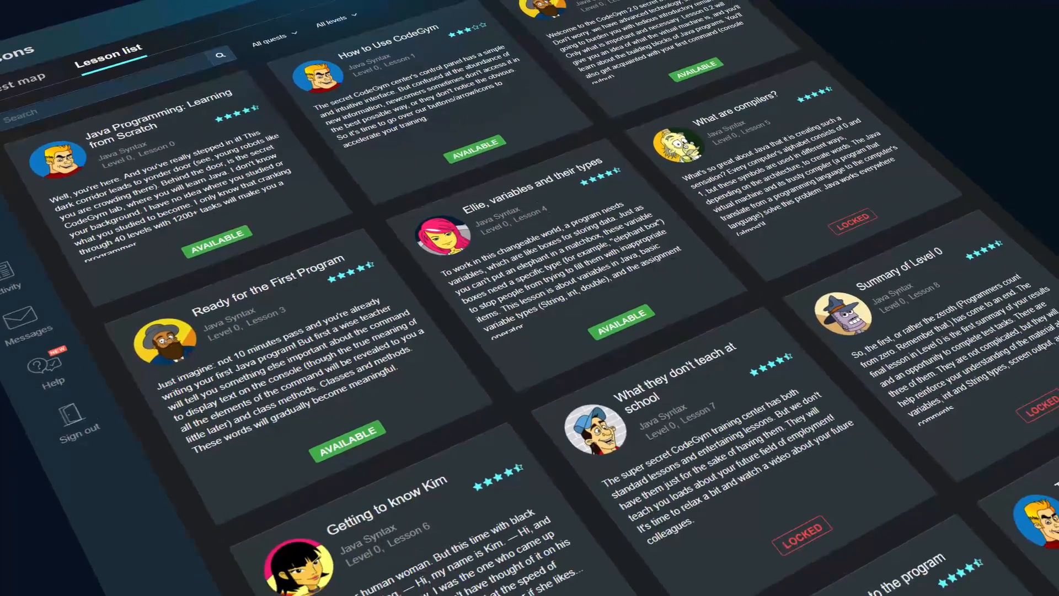
scroll(down, 3)
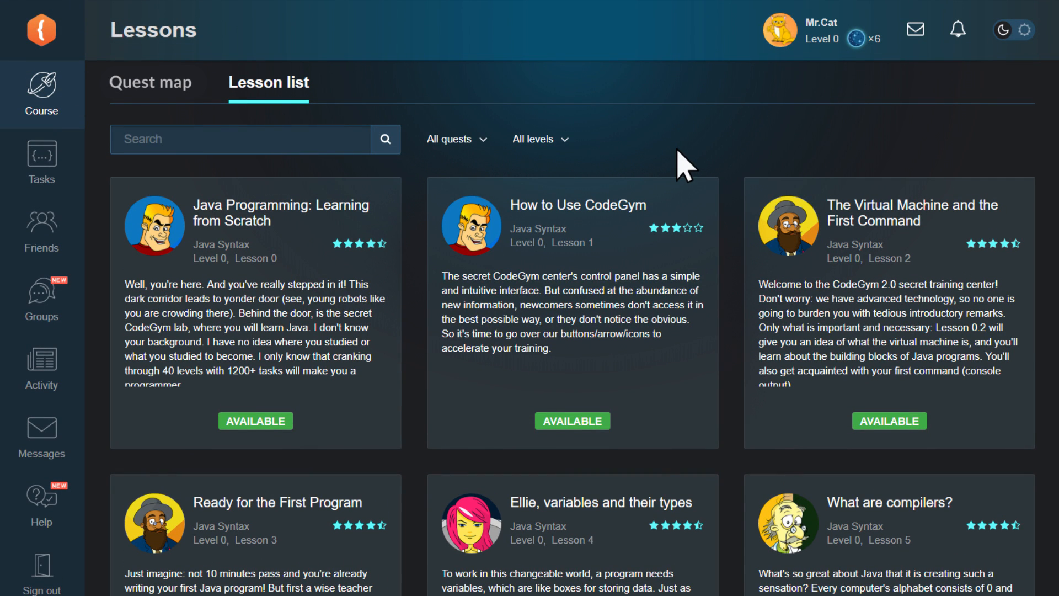
click(456, 139)
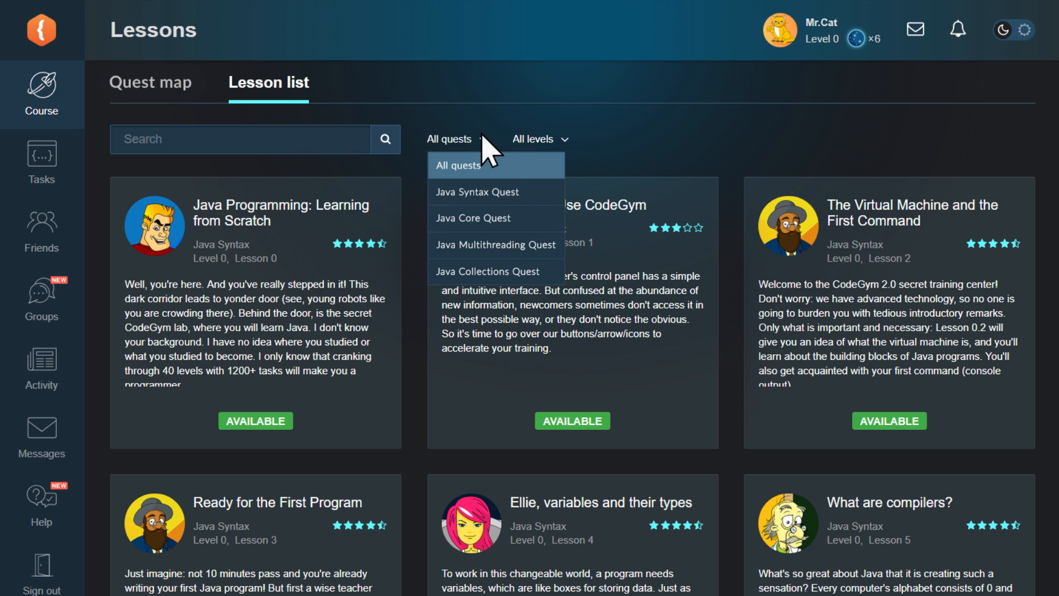
Step: Close the All quests dropdown and return to the quest map
click(533, 139)
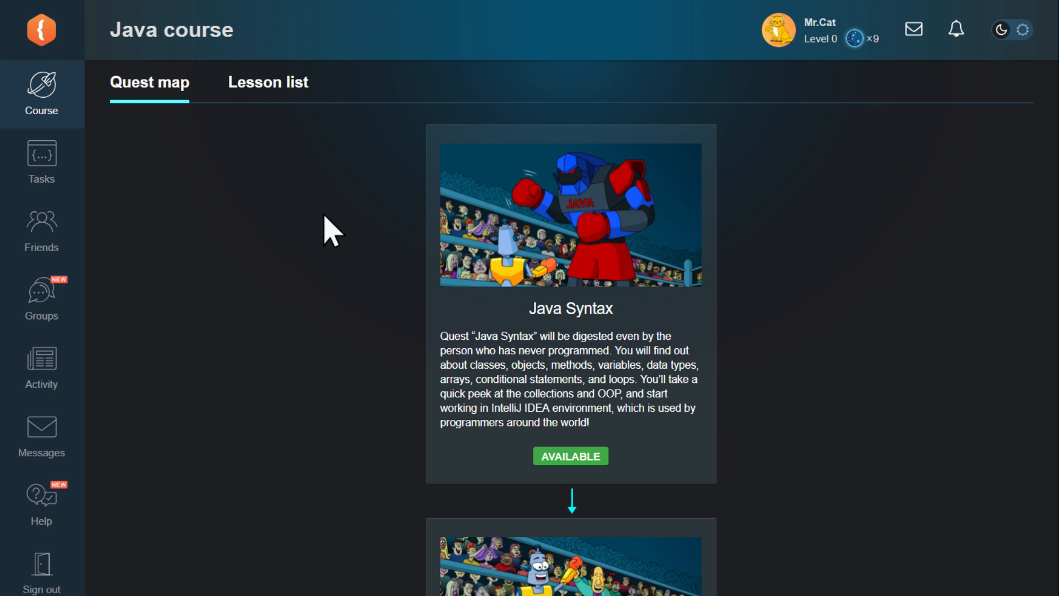
Step: Open the Java Syntax quest and go to 'Ellie, variables and their types'
click(571, 455)
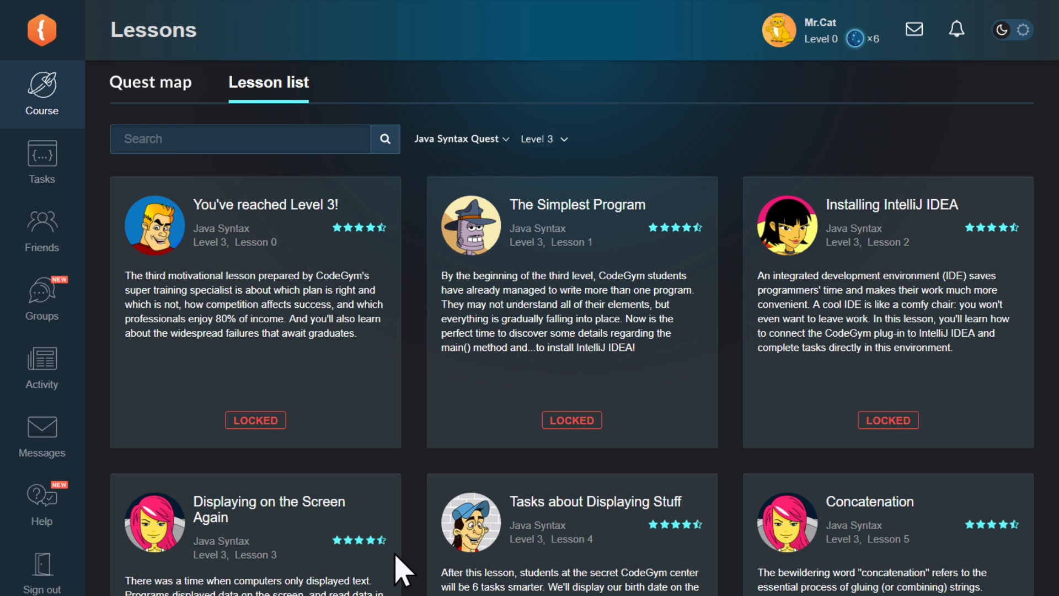
mouse_move(561, 356)
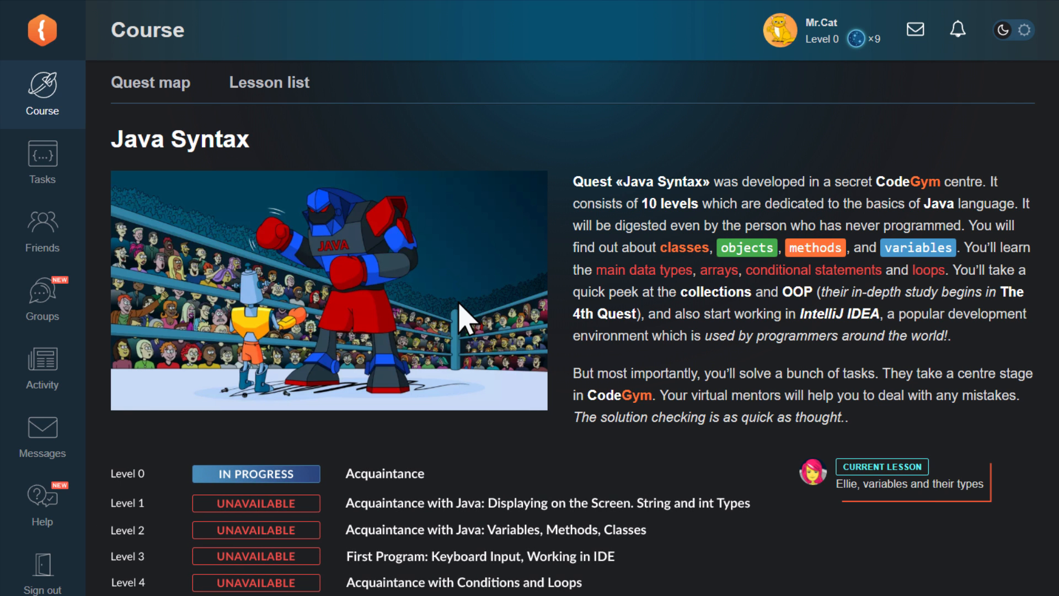
click(910, 484)
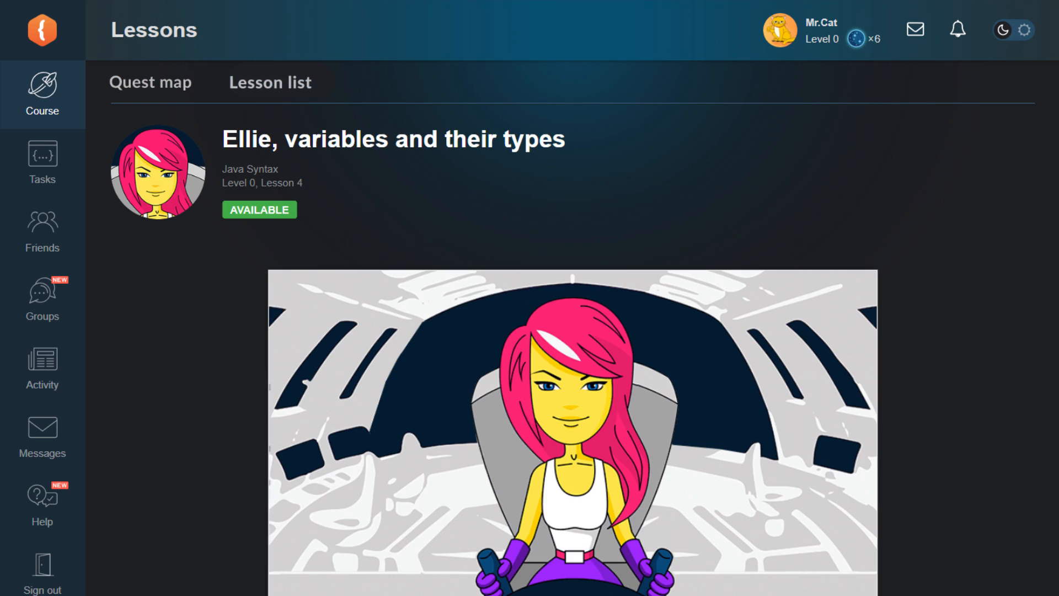